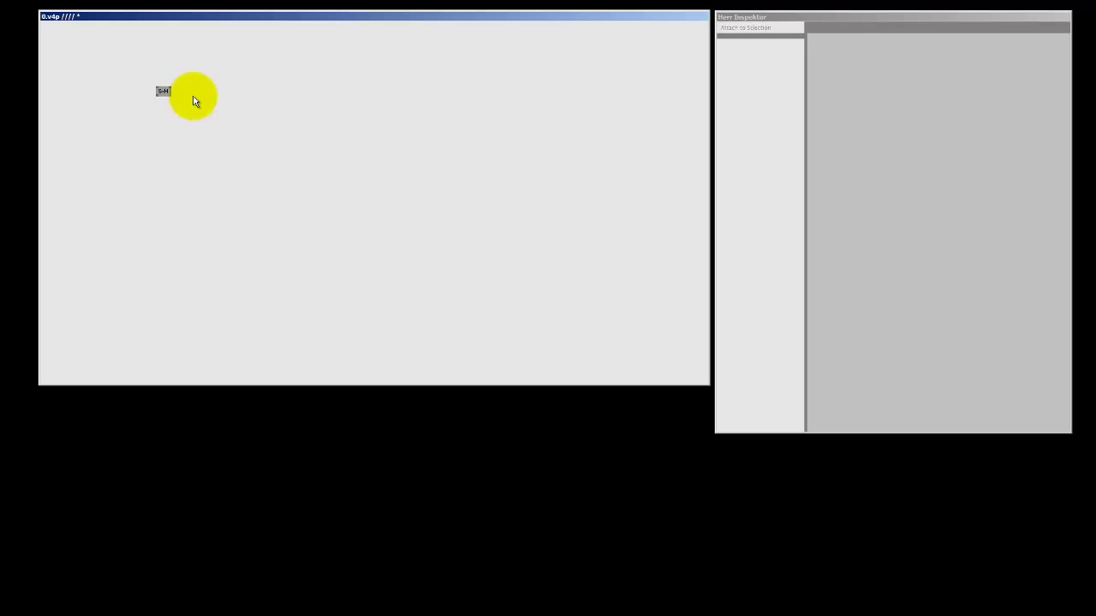
Add an S+H (Animation) node from the node browser and wire it to the existing value node
{"action": "double_click", "coordinate": [192, 96]}
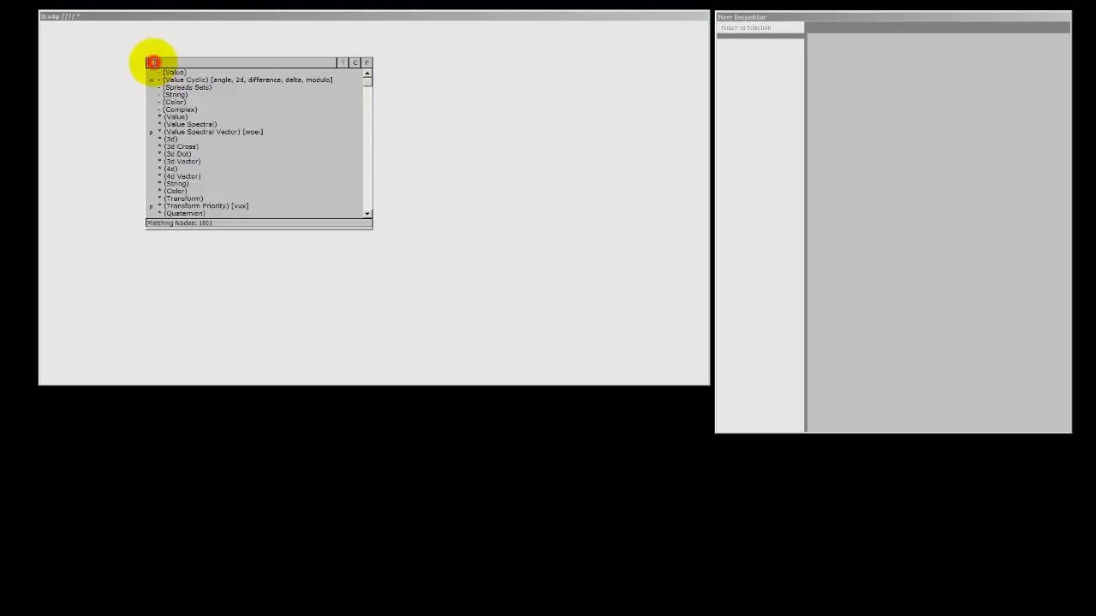
{"action": "type", "text": "lf"}
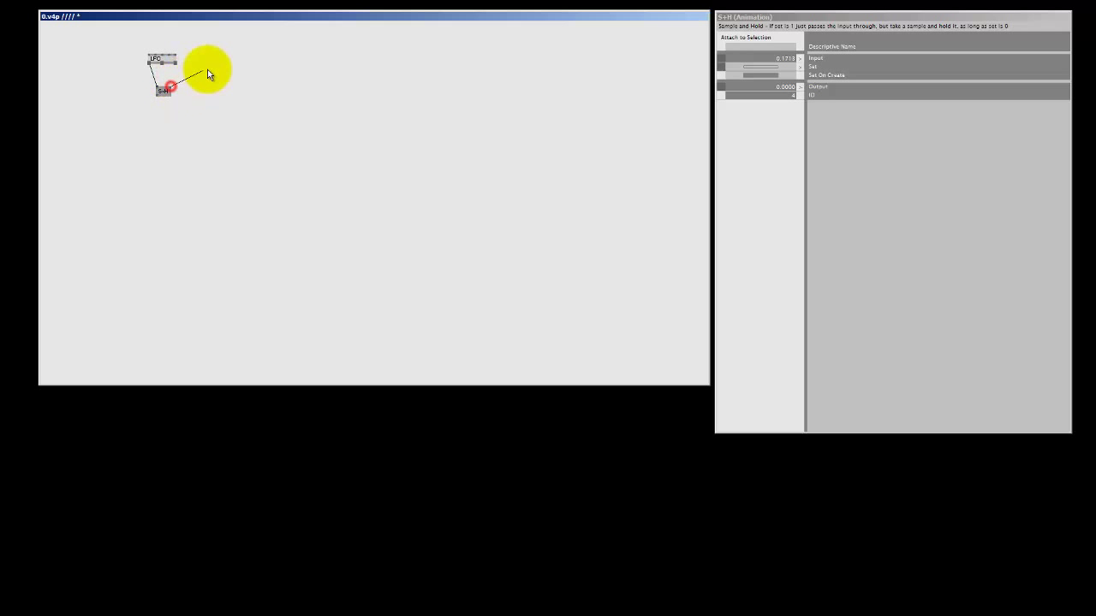
Create an IOBox (Value Advanced) below the S+H node and link its Output pin into it
{"action": "left_click", "coordinate": [216, 61]}
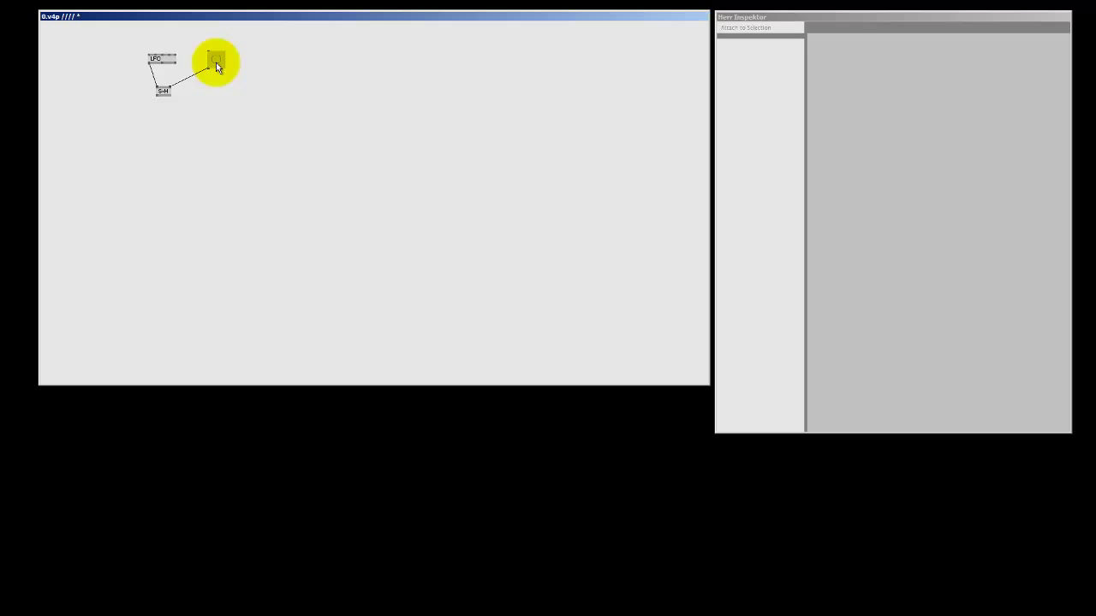
{"action": "mouse_move", "coordinate": [216, 67]}
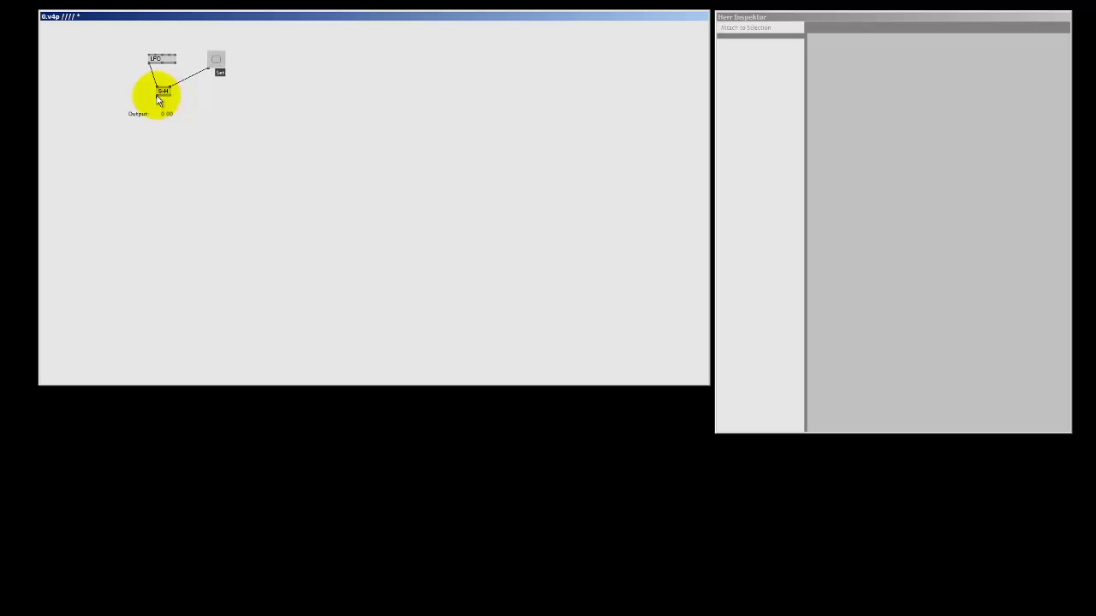
{"action": "left_click", "coordinate": [160, 92]}
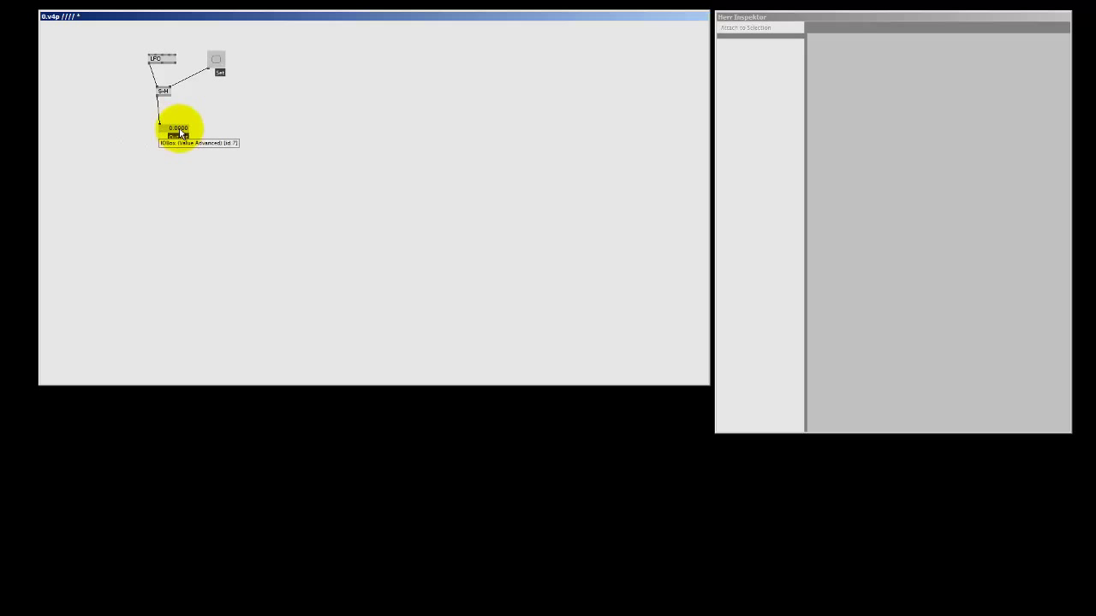
{"action": "left_click", "coordinate": [216, 62]}
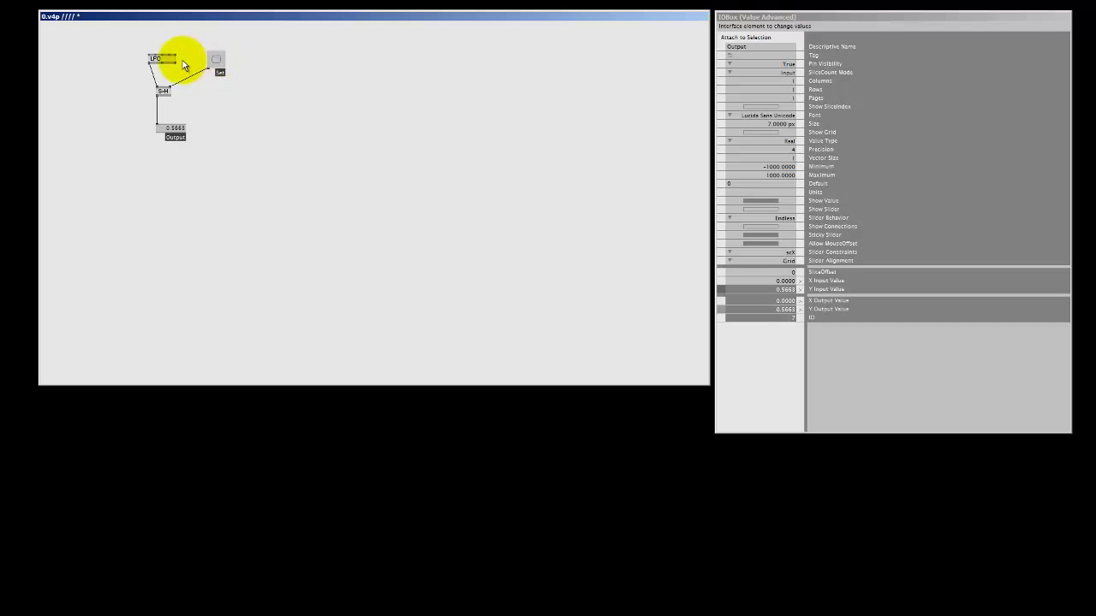
{"action": "mouse_move", "coordinate": [158, 97]}
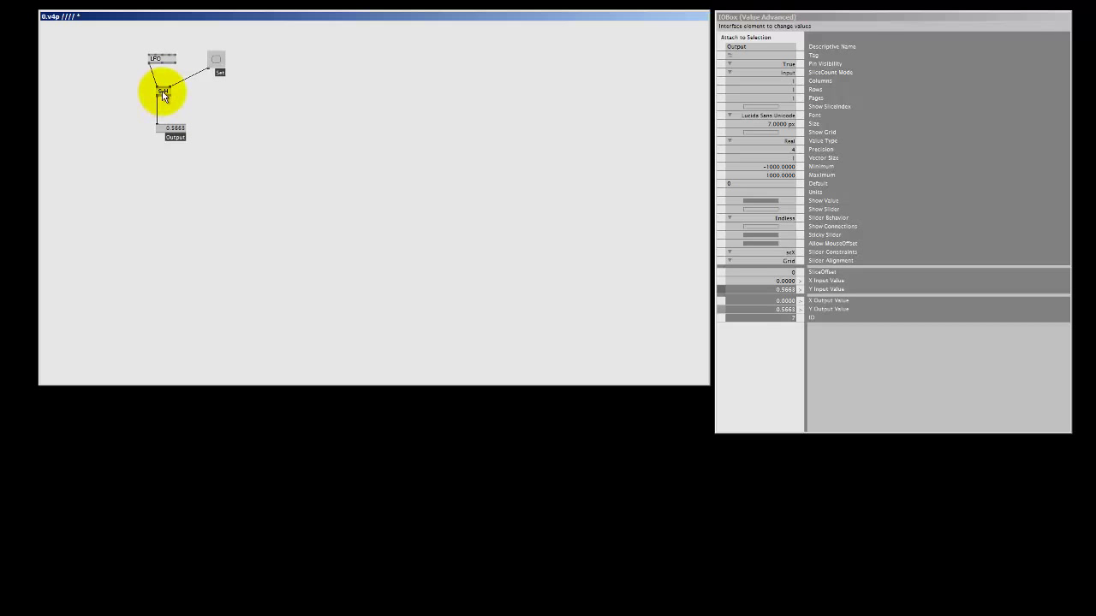
Select the S+H node and drag its input value in the Inspektor twice to watch the output react
{"action": "left_click", "coordinate": [162, 89]}
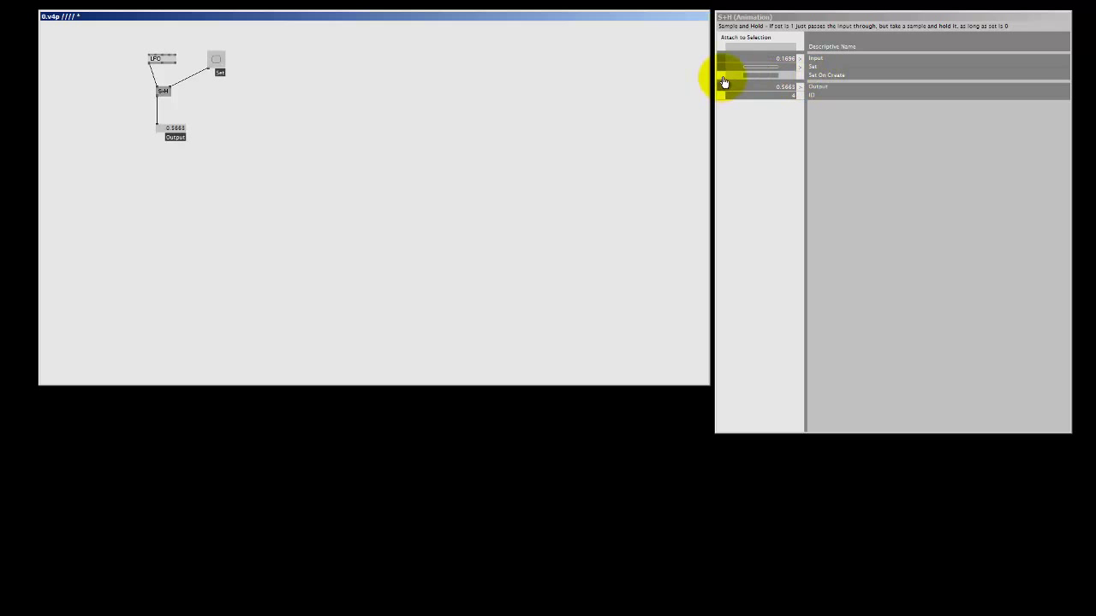
{"action": "left_click_drag", "start_coordinate": [745, 58], "coordinate": [788, 58]}
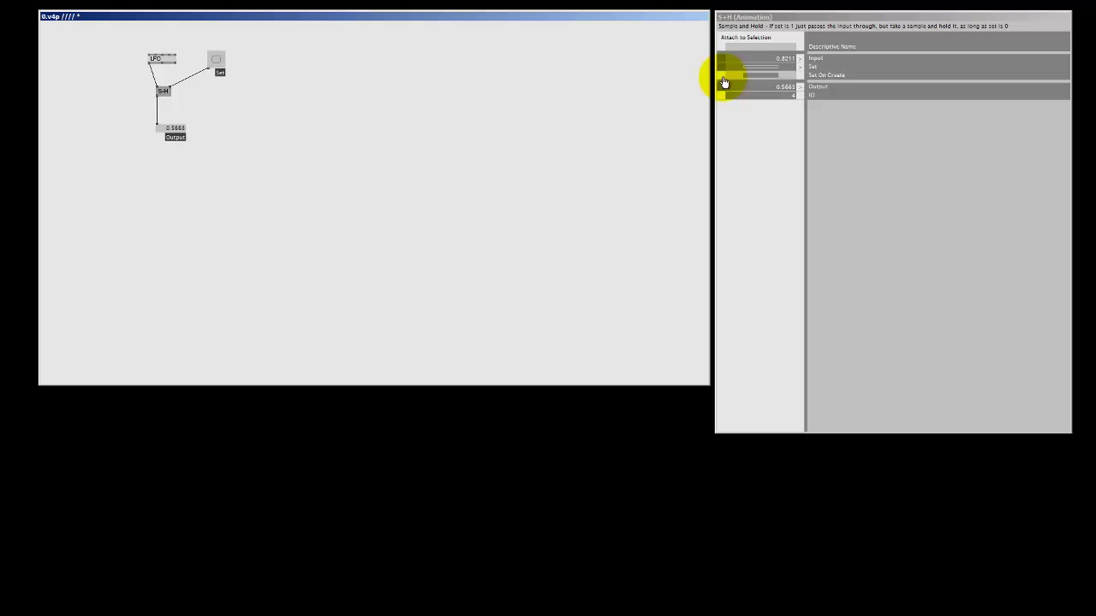
{"action": "left_click_drag", "start_coordinate": [753, 65], "coordinate": [754, 72]}
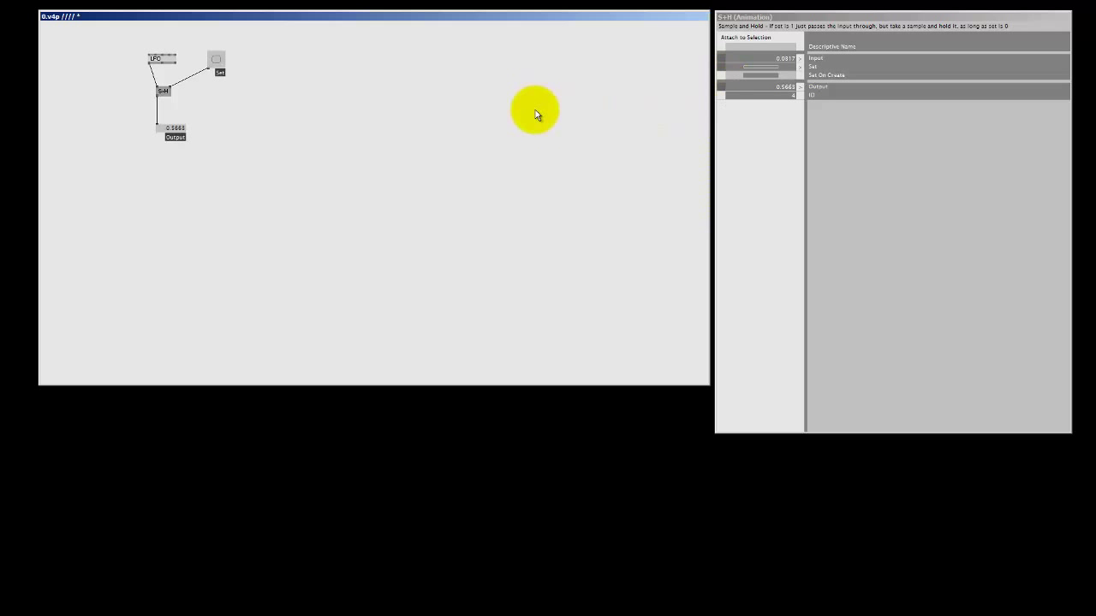
{"action": "mouse_move", "coordinate": [466, 148]}
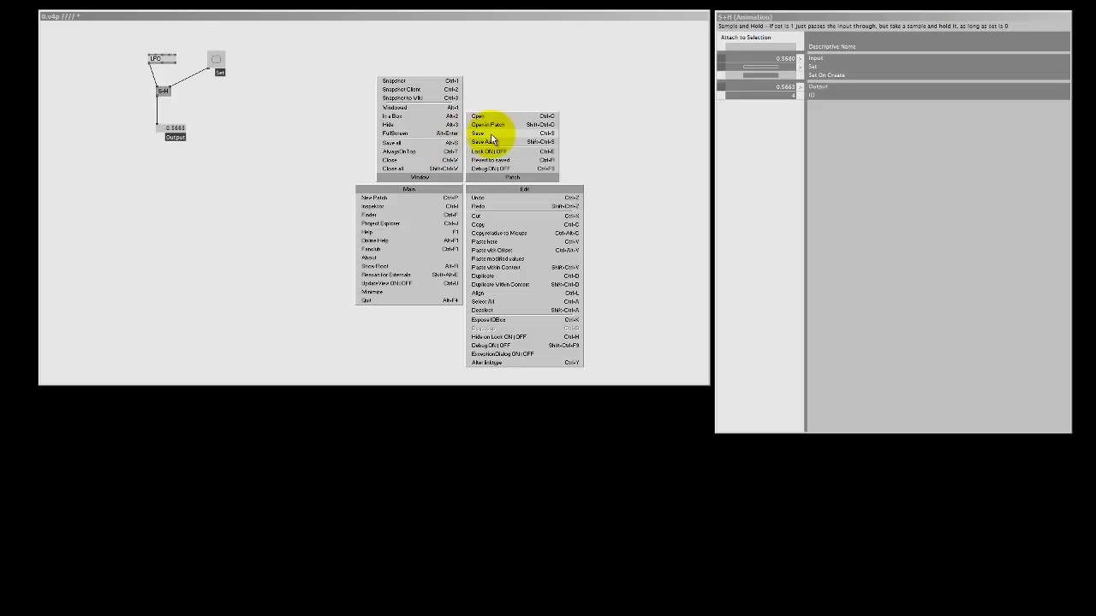
Save the patch as a new file in the Tut desktop folder and accept the reload prompt
{"action": "left_click", "coordinate": [483, 140]}
{"action": "type", "text": "S+H tu.v4p"}
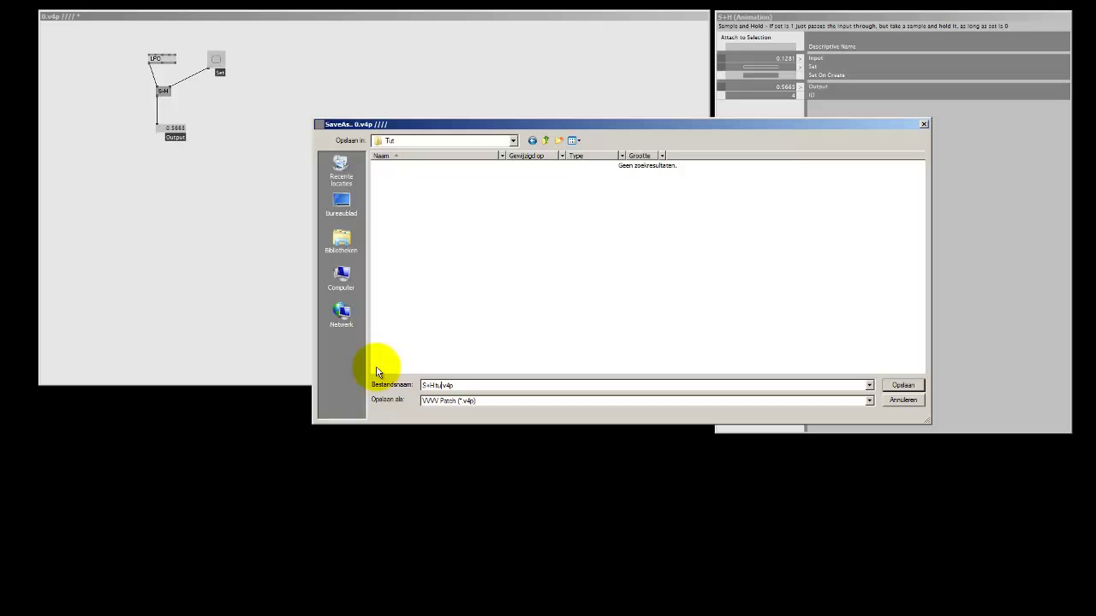
{"action": "left_click", "coordinate": [902, 383]}
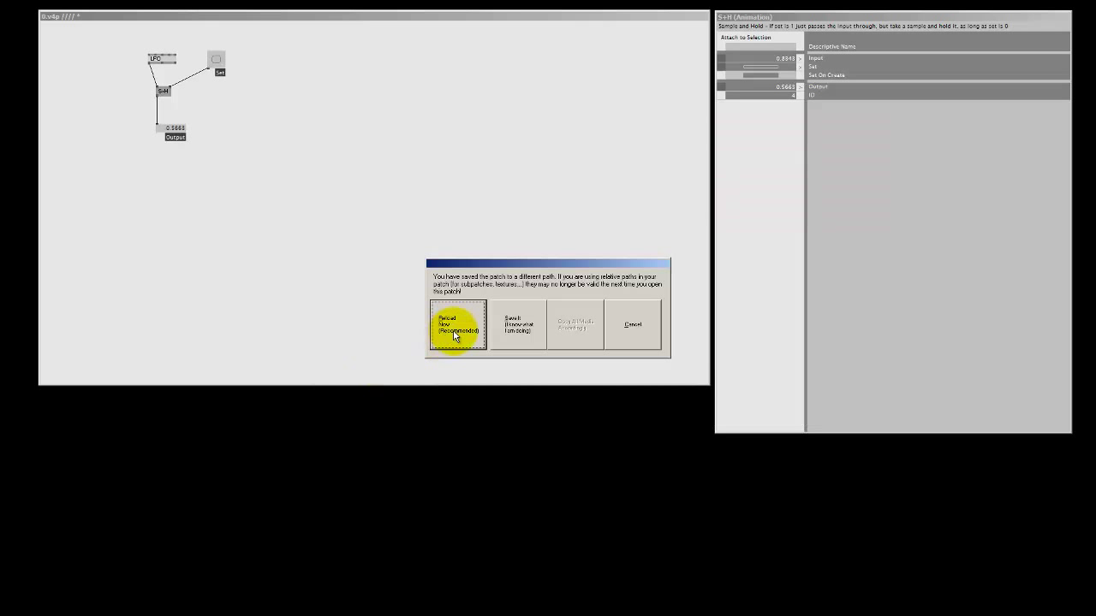
{"action": "left_click", "coordinate": [455, 326]}
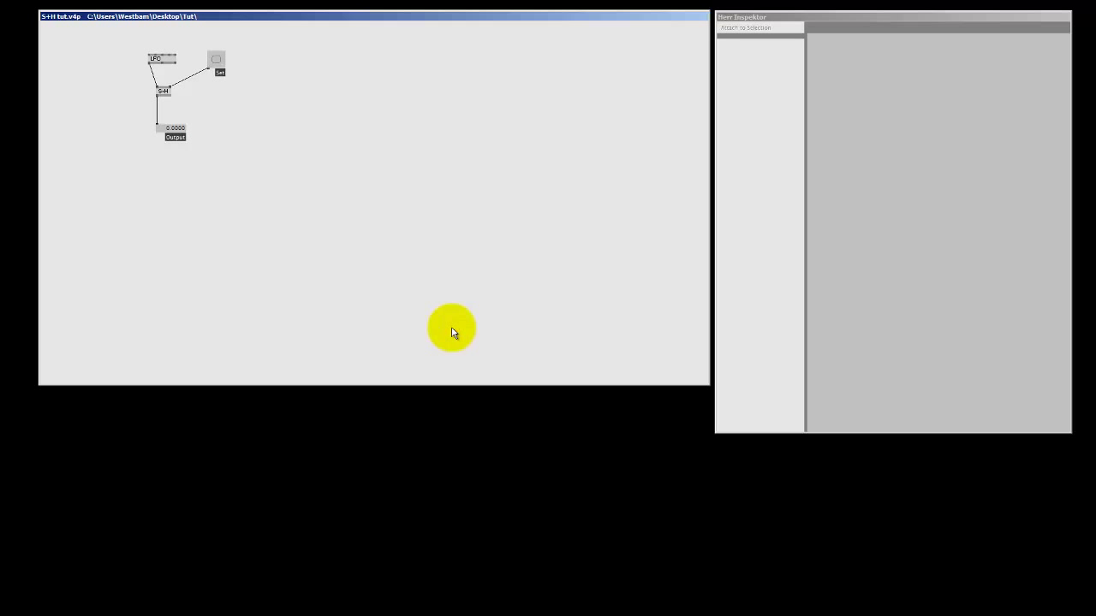
{"action": "mouse_move", "coordinate": [441, 270]}
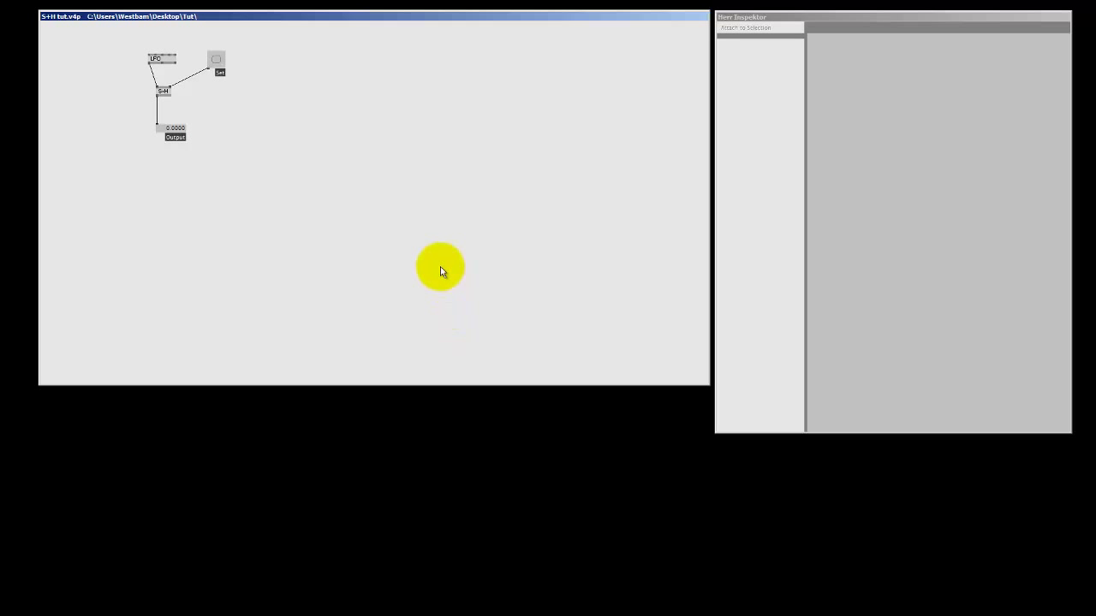
{"action": "mouse_move", "coordinate": [415, 273]}
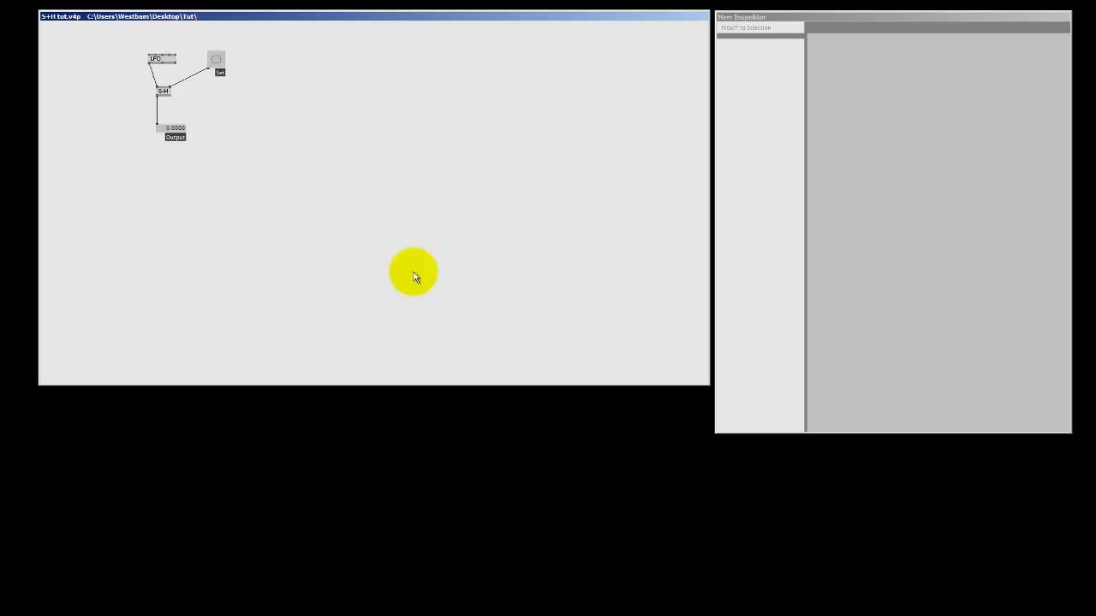
{"action": "mouse_move", "coordinate": [174, 133]}
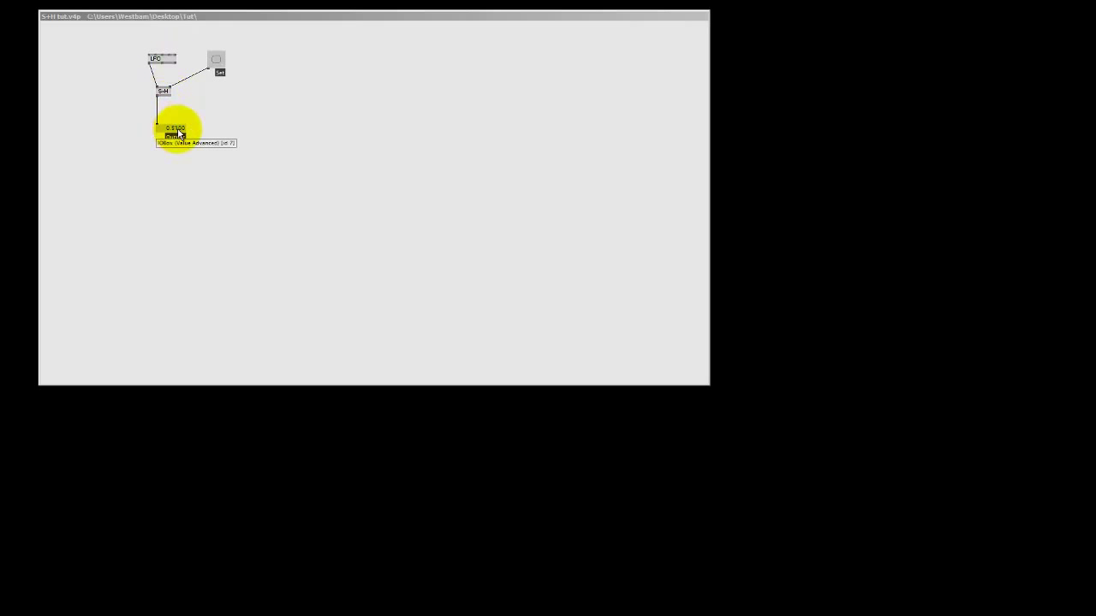
Edit the input IOBox number so a non-zero value passes through the S+H to the output box
{"action": "double_click", "coordinate": [174, 133]}
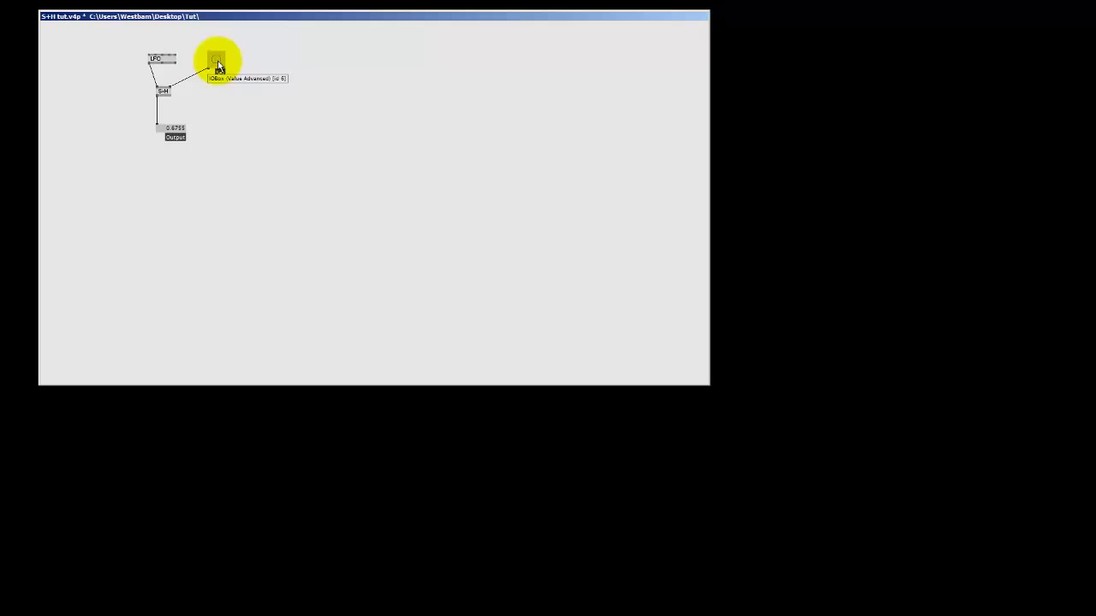
{"action": "mouse_move", "coordinate": [274, 92]}
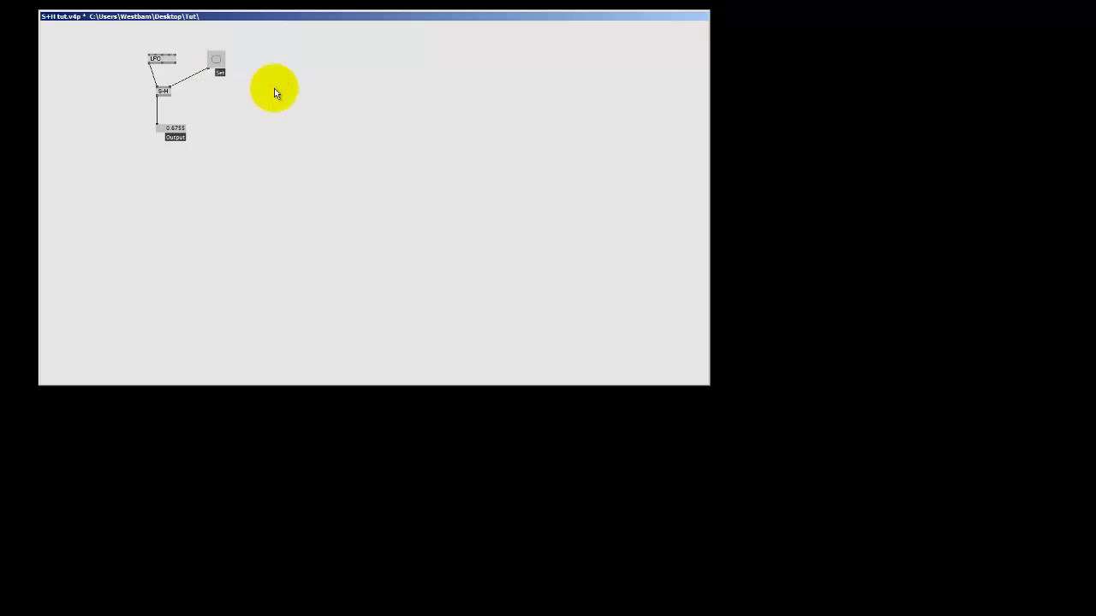
Resize the output IOBox to list several slices and reopen the Inspektor on it
{"action": "left_click", "coordinate": [216, 62]}
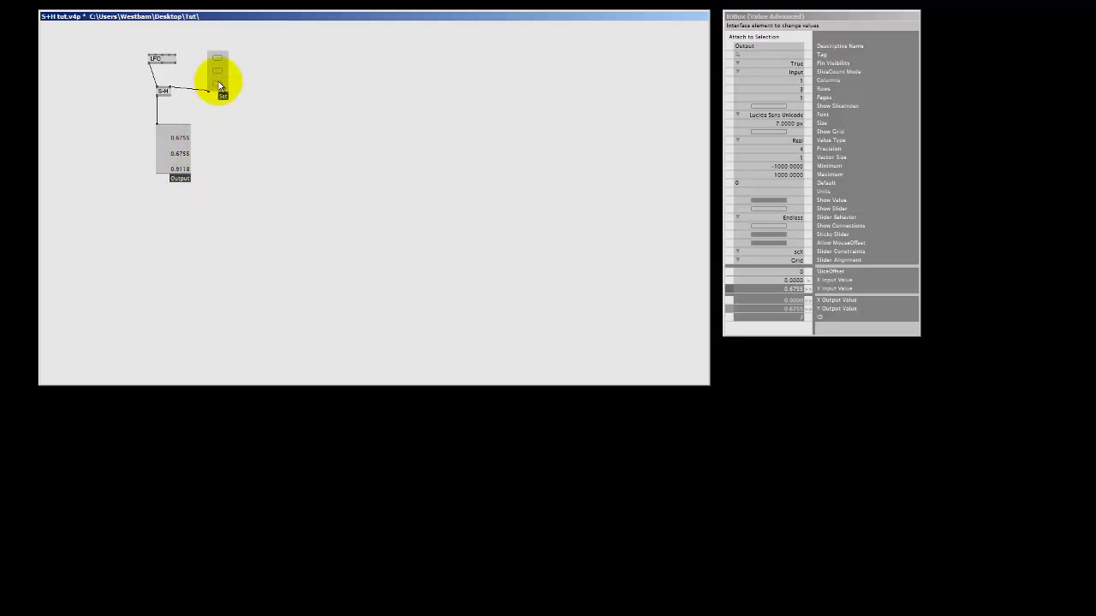
{"action": "mouse_move", "coordinate": [180, 152]}
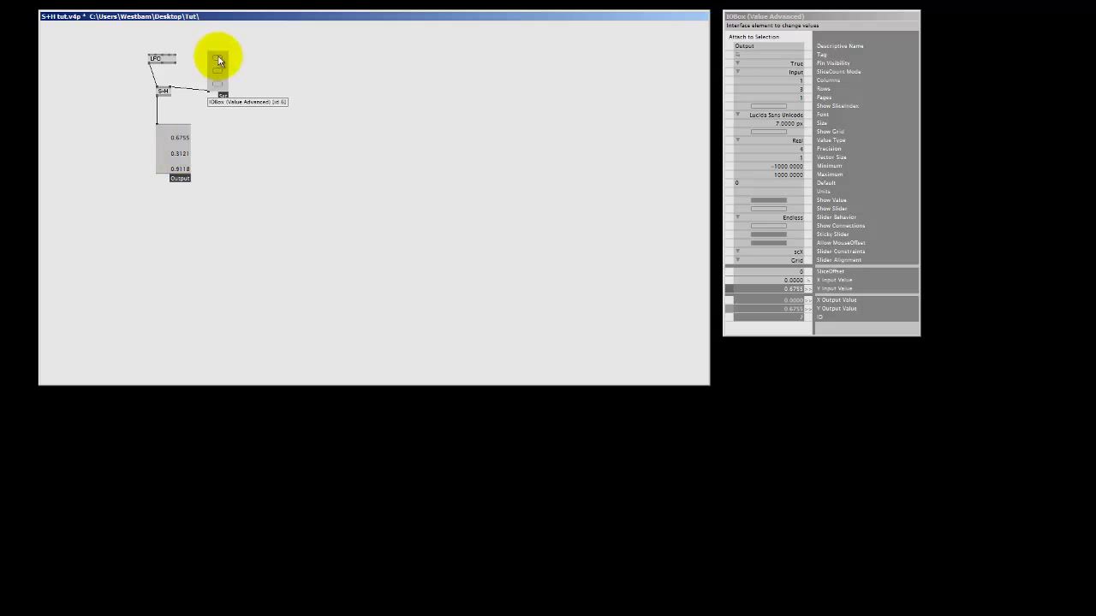
{"action": "left_click_drag", "start_coordinate": [219, 65], "coordinate": [223, 75]}
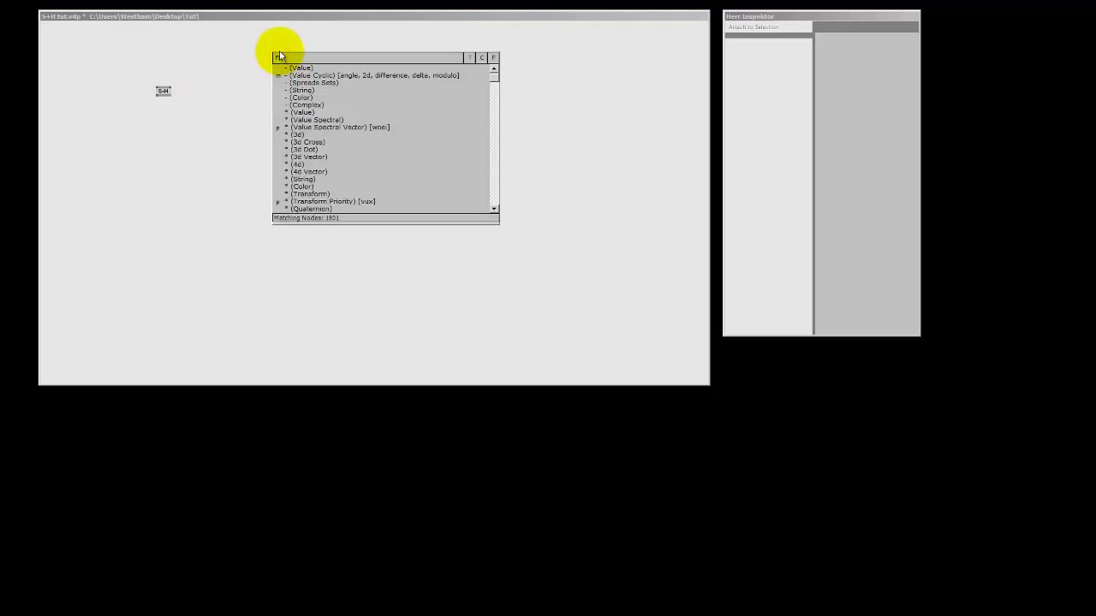
Create Mouse and Rope nodes, then start a link from the rope's layer output toward a DirectX renderer
{"action": "type", "text": "mouse"}
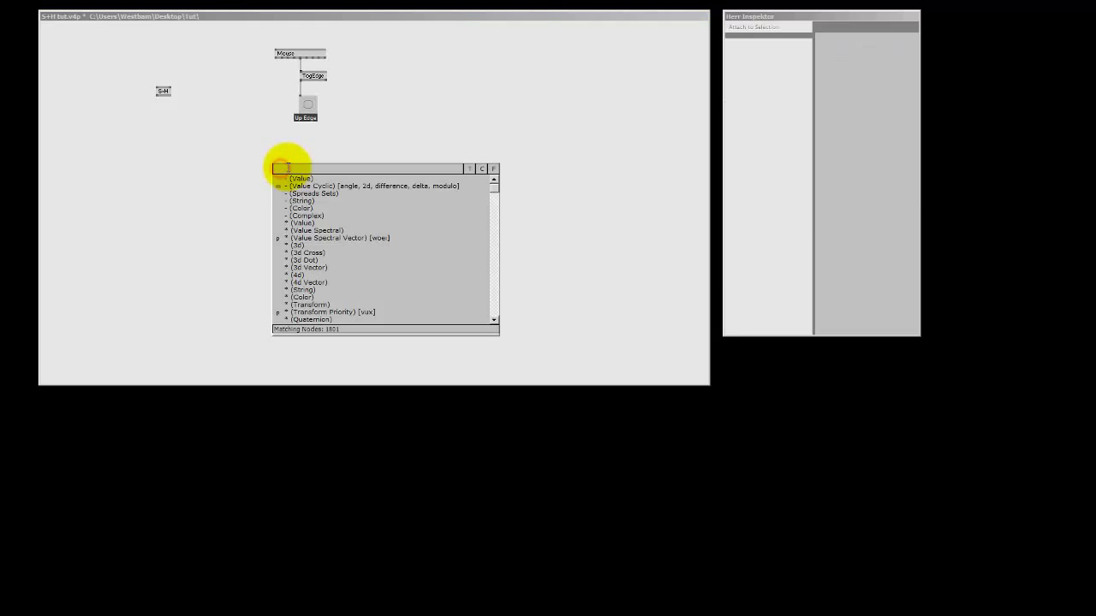
{"action": "type", "text": "rope"}
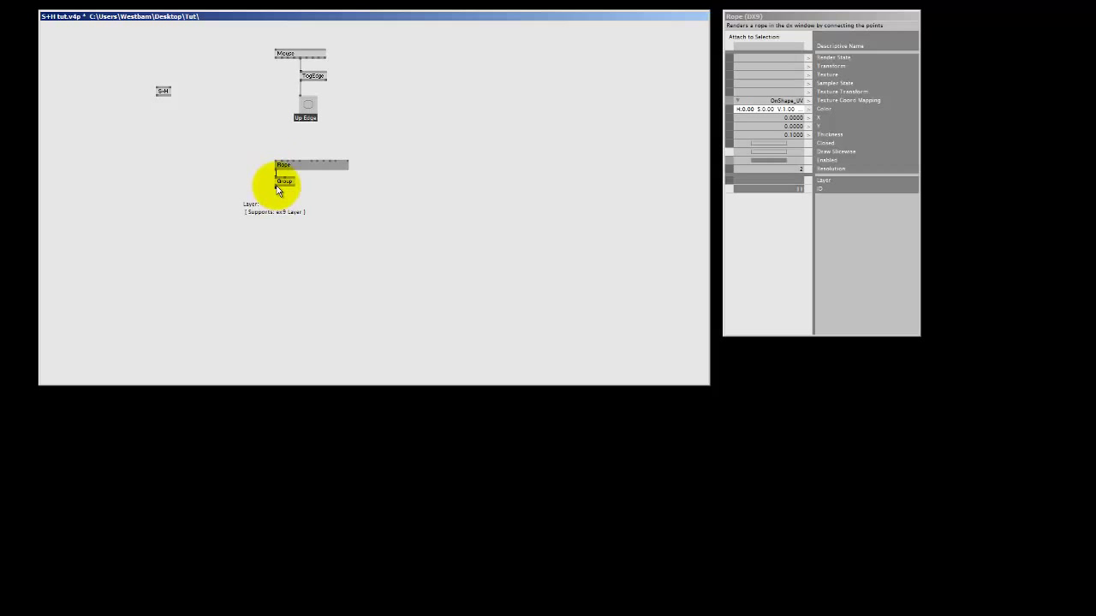
{"action": "left_click", "coordinate": [284, 182]}
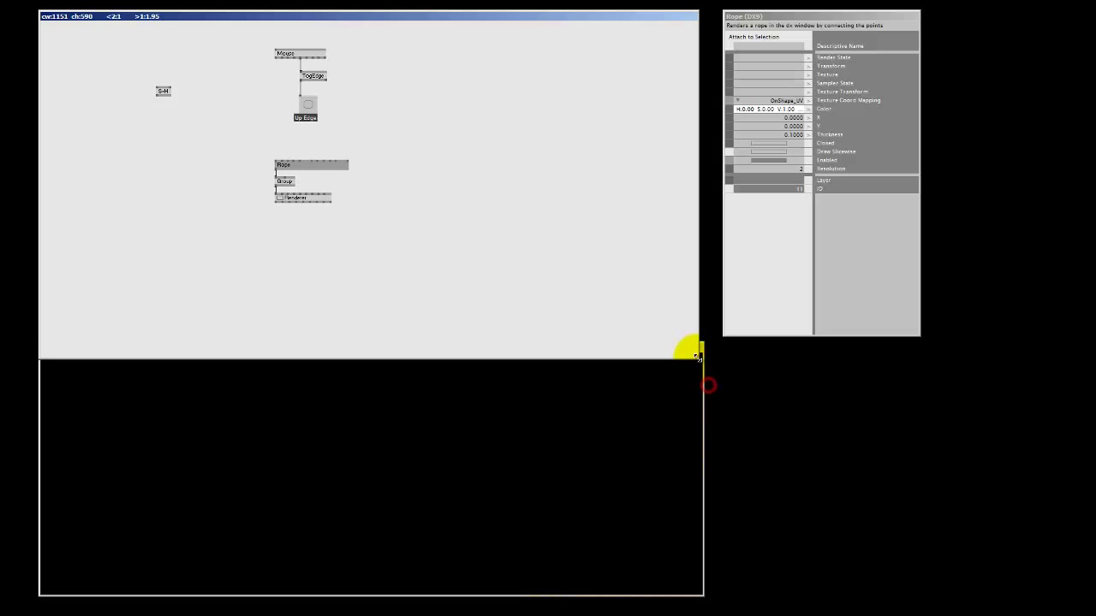
Place a Vector split node and wire the mouse position through the S+H into the value box
{"action": "left_click", "coordinate": [286, 53]}
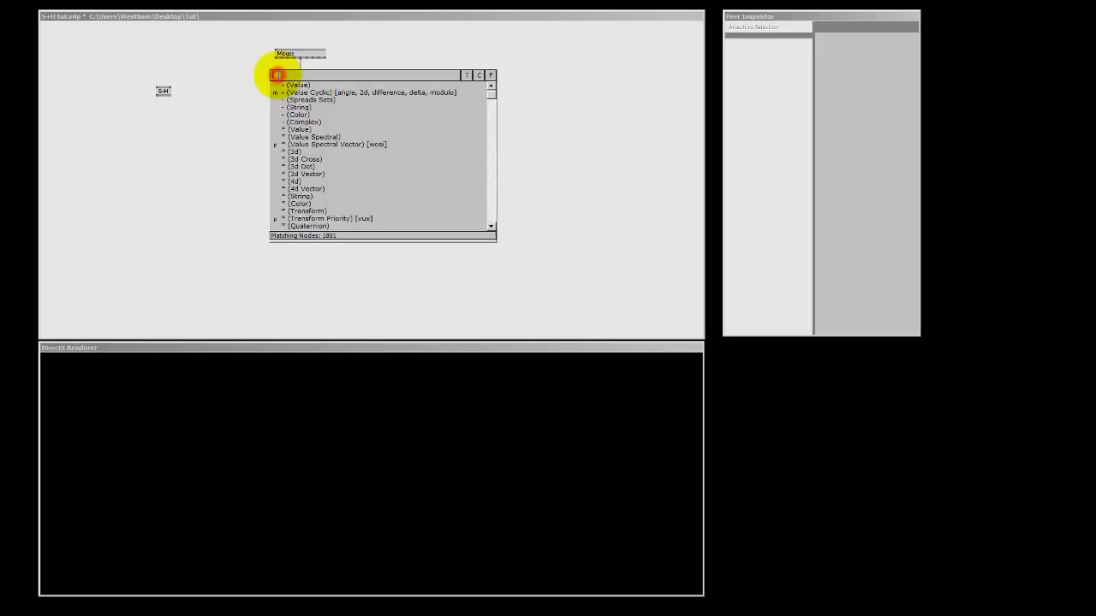
{"action": "type", "text": "vector"}
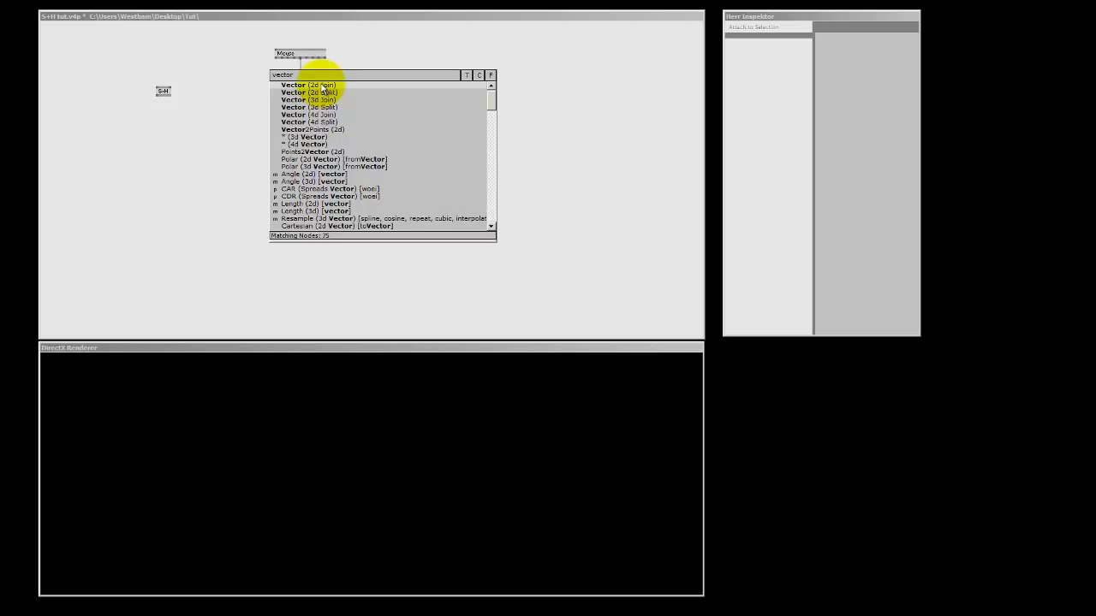
{"action": "left_click", "coordinate": [283, 53]}
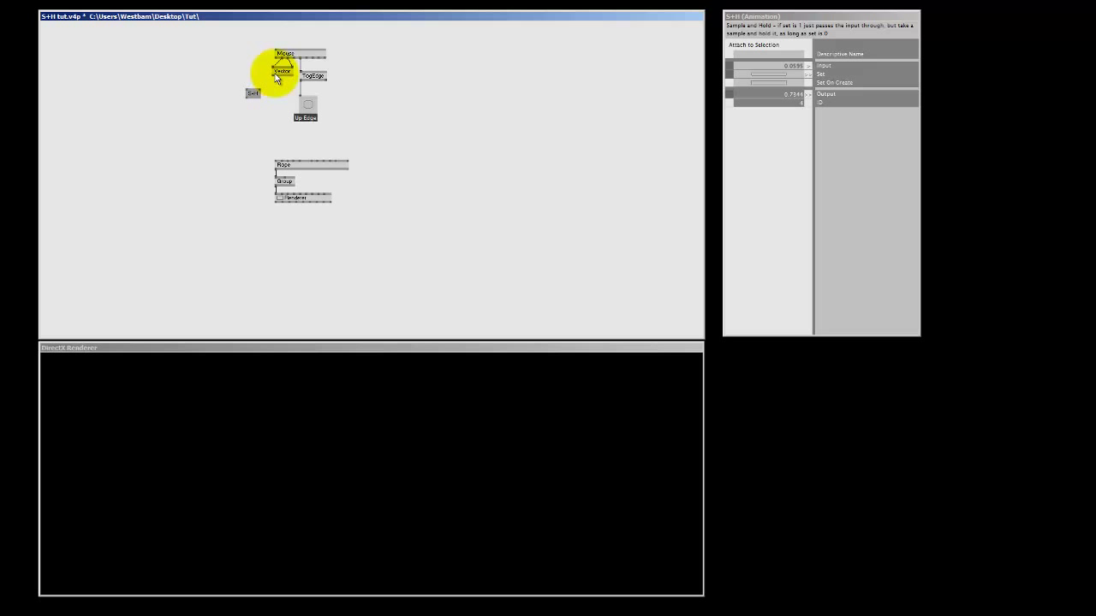
{"action": "left_click", "coordinate": [305, 117]}
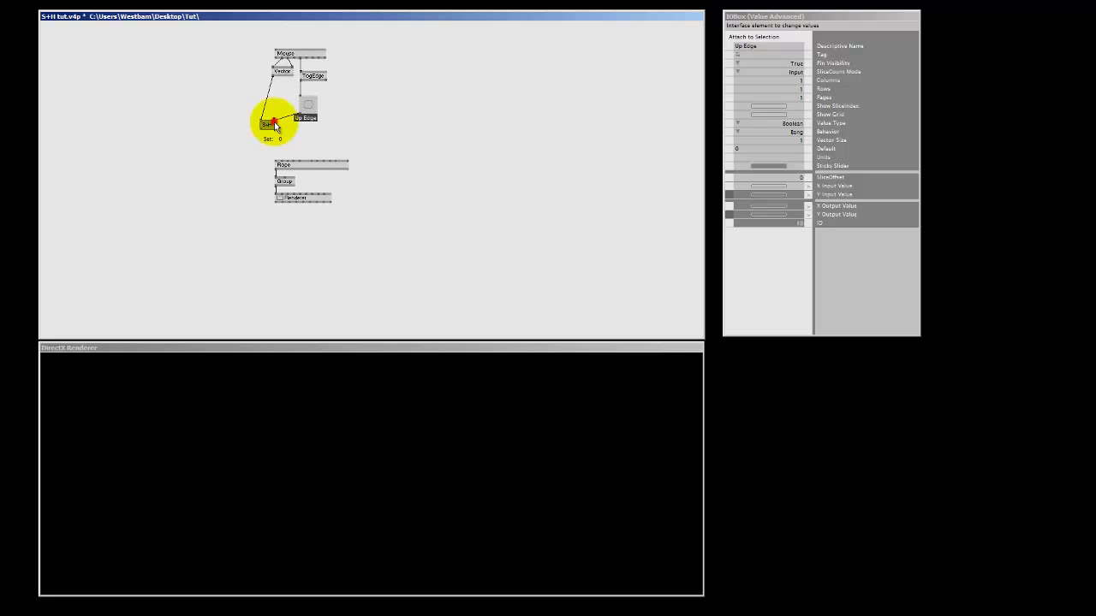
{"action": "left_click", "coordinate": [267, 125]}
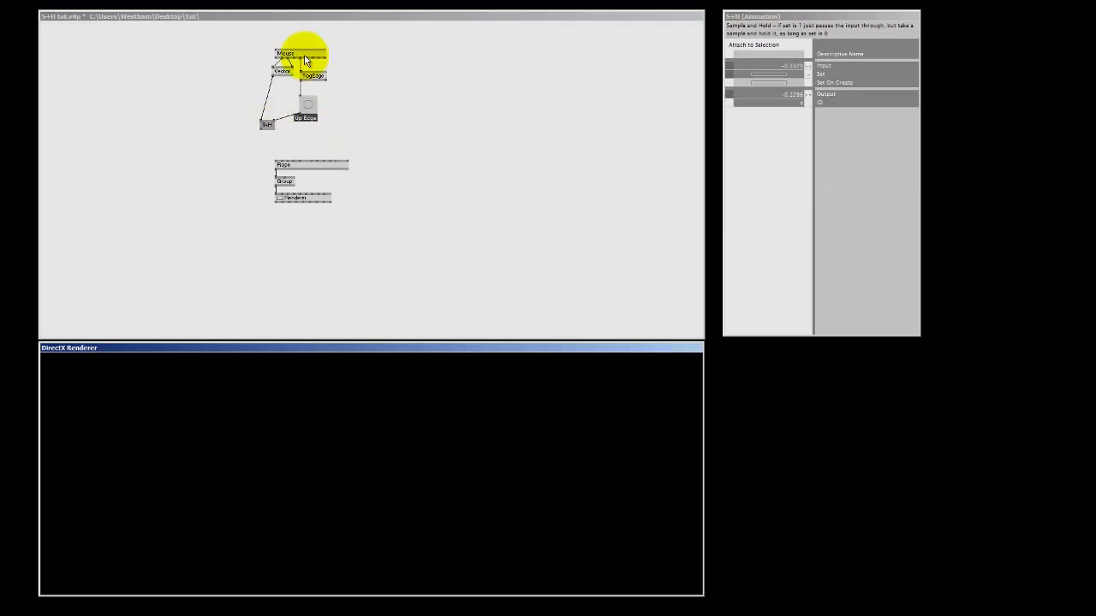
{"action": "mouse_move", "coordinate": [274, 79]}
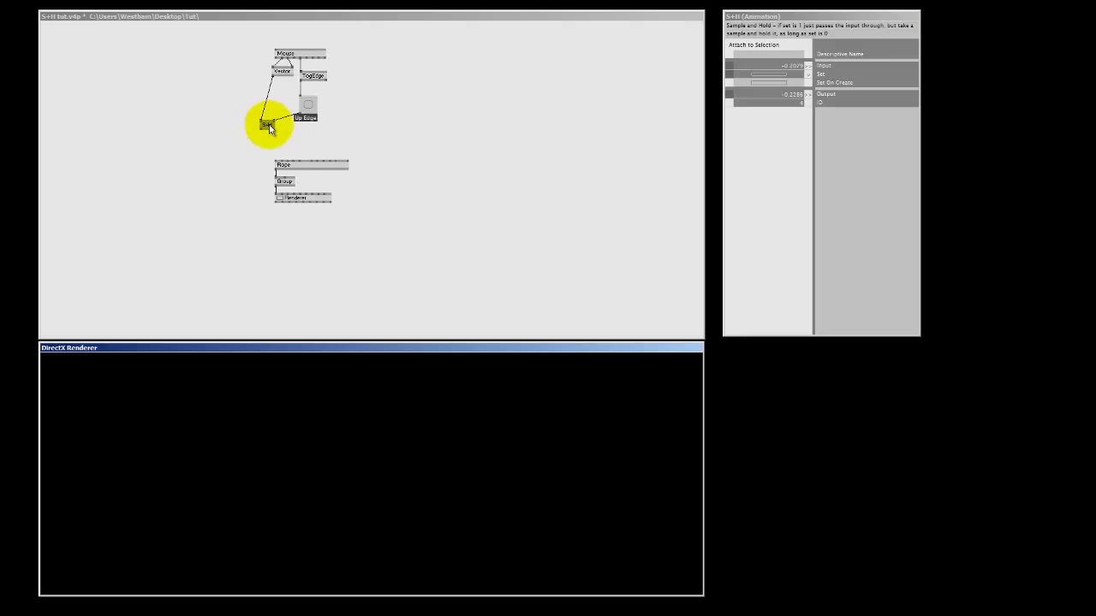
{"action": "mouse_move", "coordinate": [270, 126]}
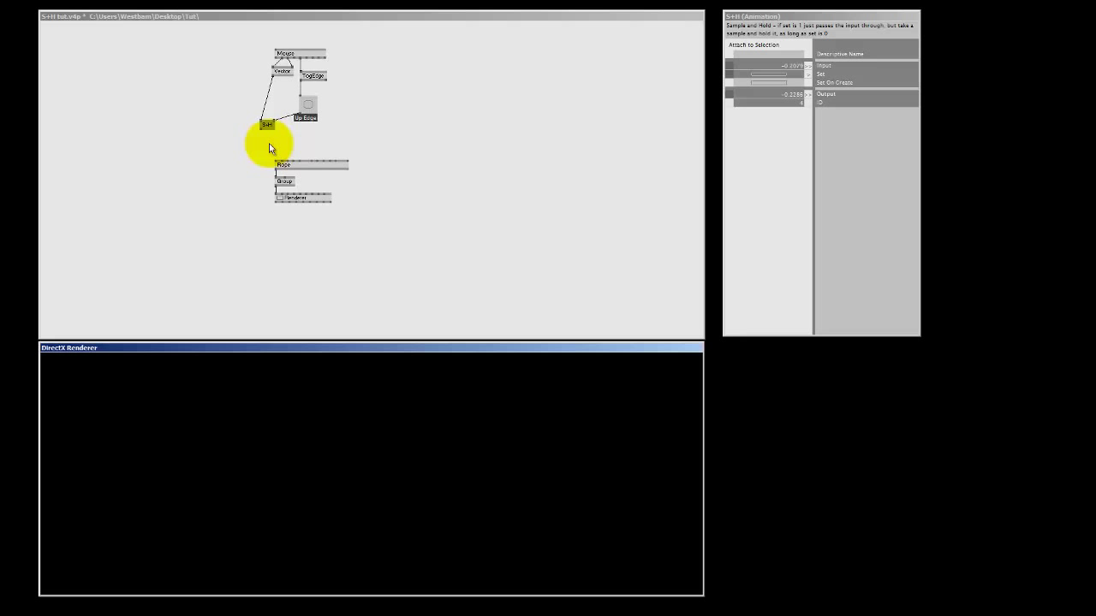
Add a Cons (Spreads) node, link the held and live positions into it and inspect its pins
{"action": "double_click", "coordinate": [274, 144]}
{"action": "type", "text": "Cons"}
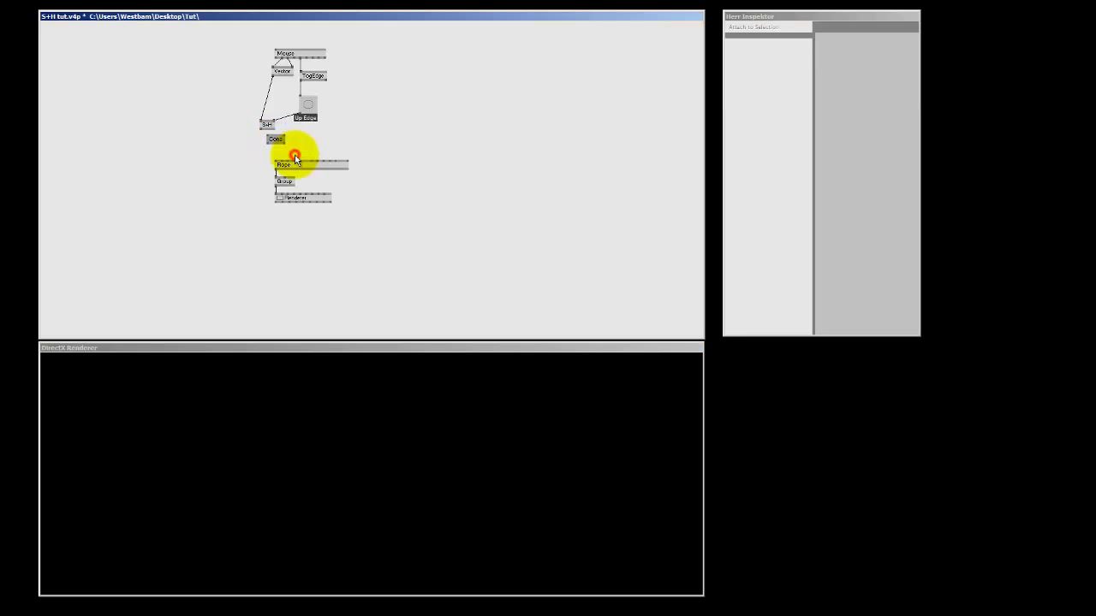
{"action": "left_click", "coordinate": [276, 137]}
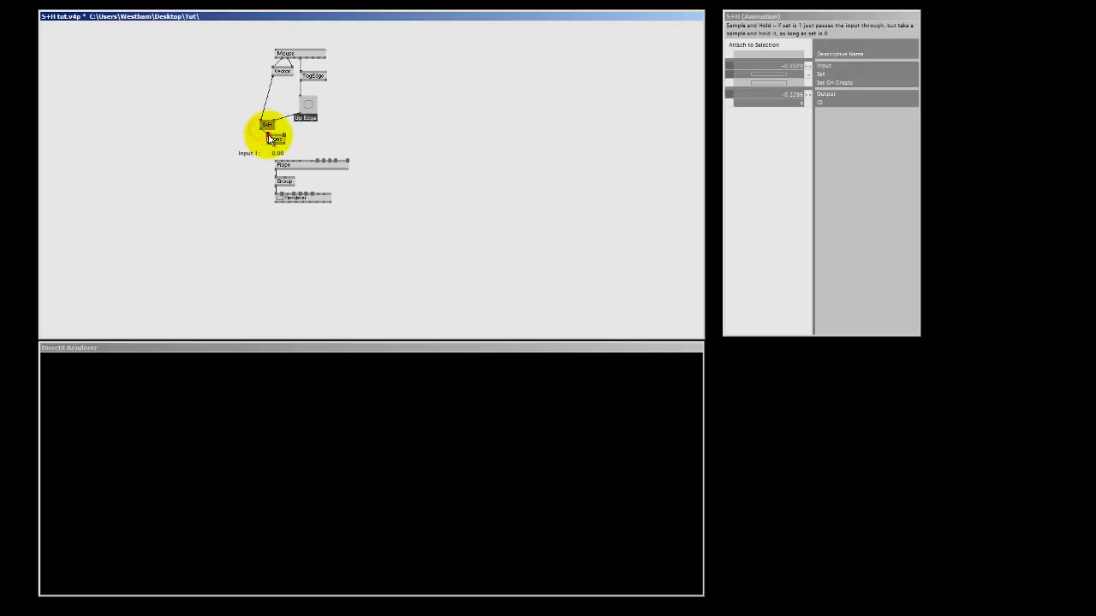
{"action": "left_click", "coordinate": [275, 138]}
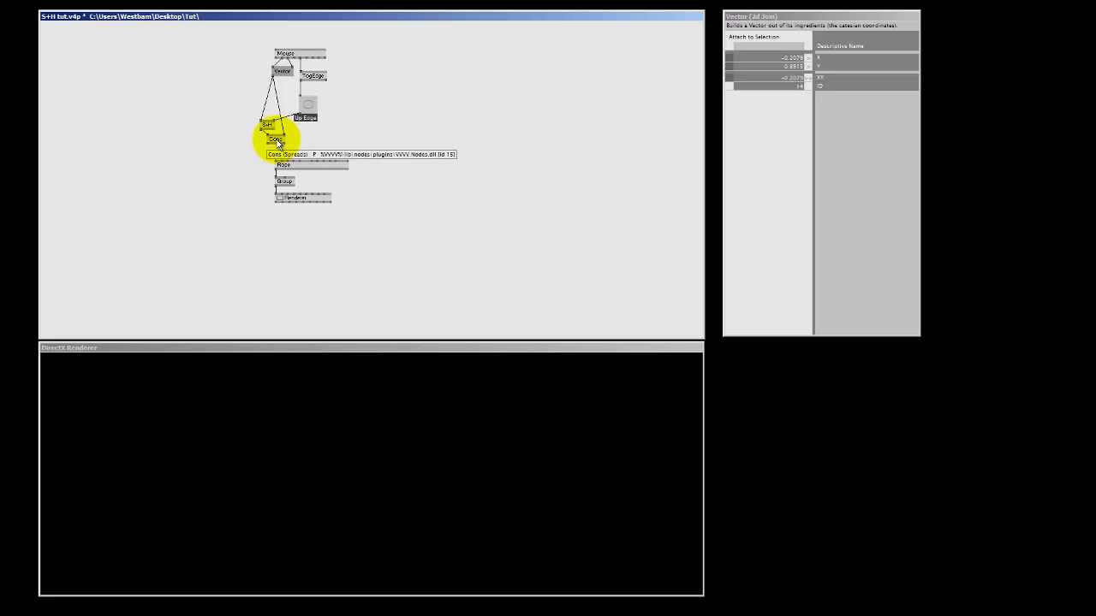
{"action": "left_click", "coordinate": [274, 139]}
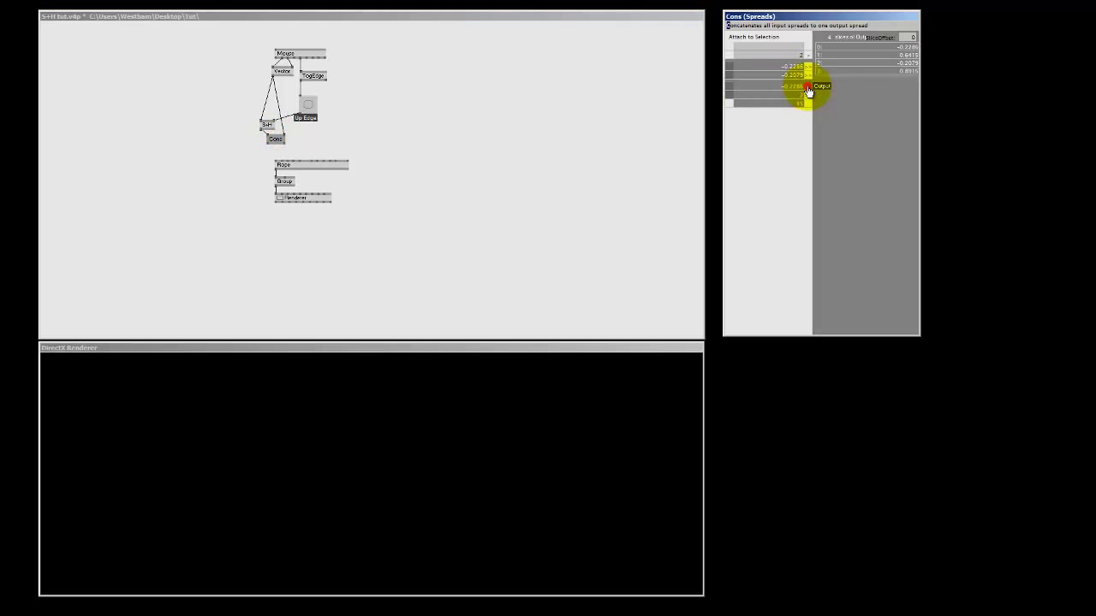
{"action": "mouse_move", "coordinate": [859, 75]}
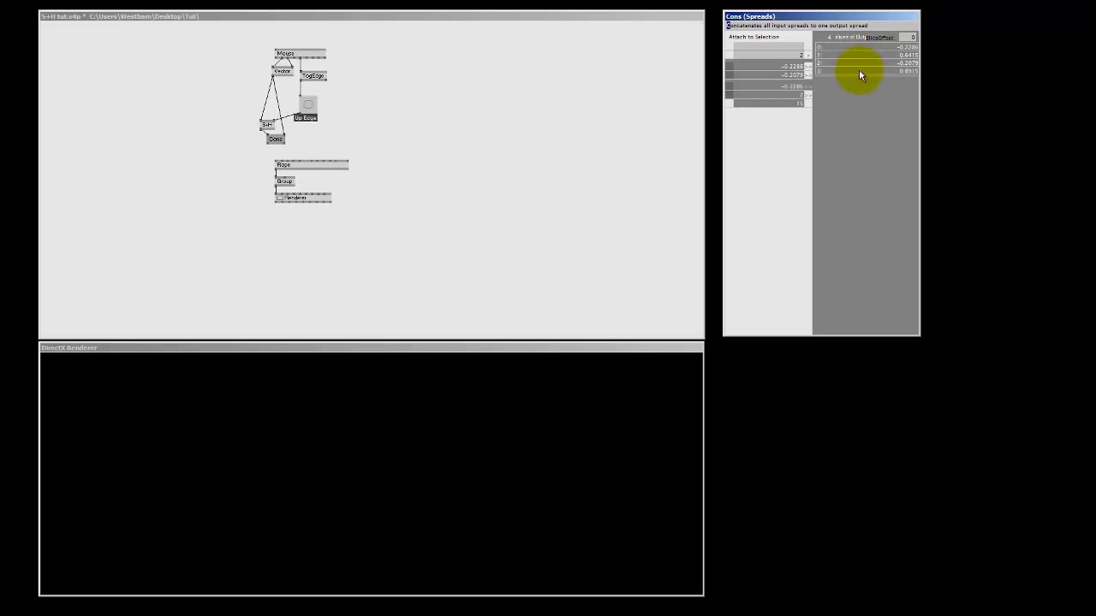
{"action": "mouse_move", "coordinate": [332, 171]}
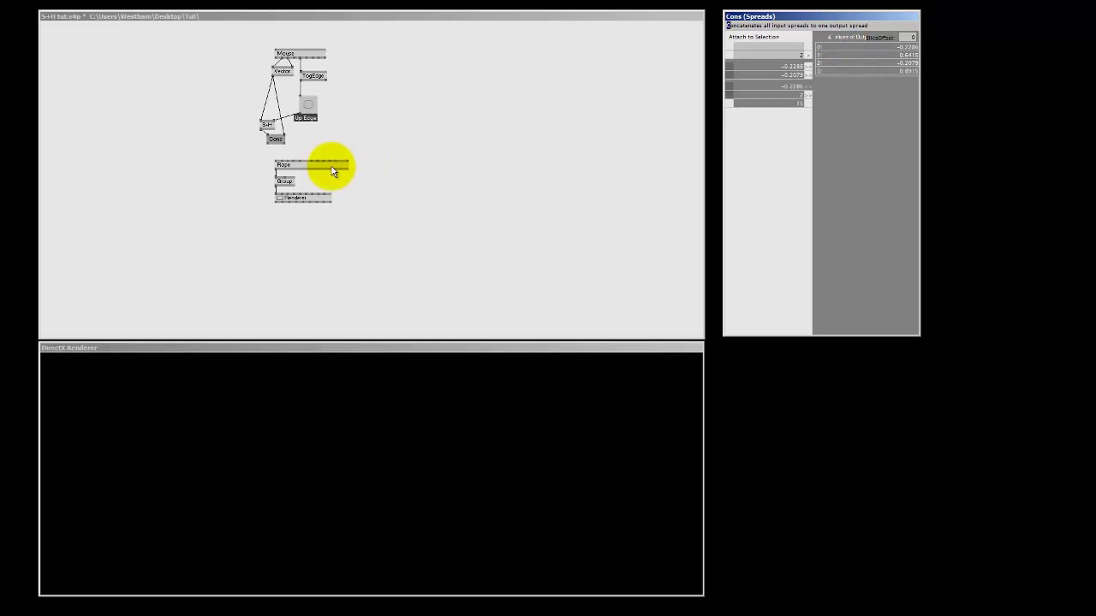
Pick a Vector join node from the node browser beneath the Cons node
{"action": "left_click", "coordinate": [284, 165]}
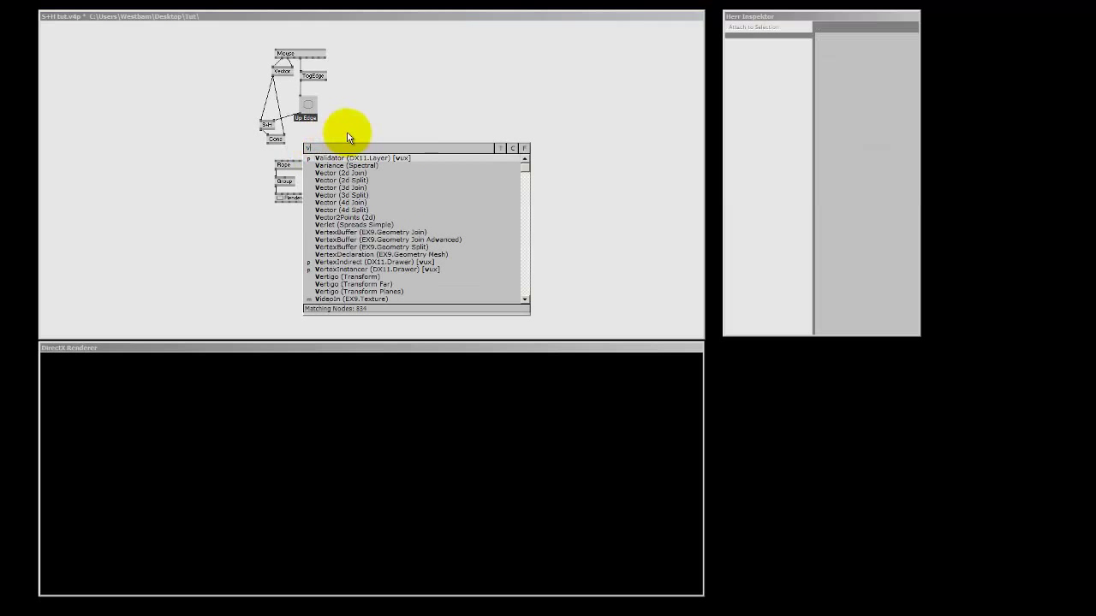
{"action": "type", "text": "vector"}
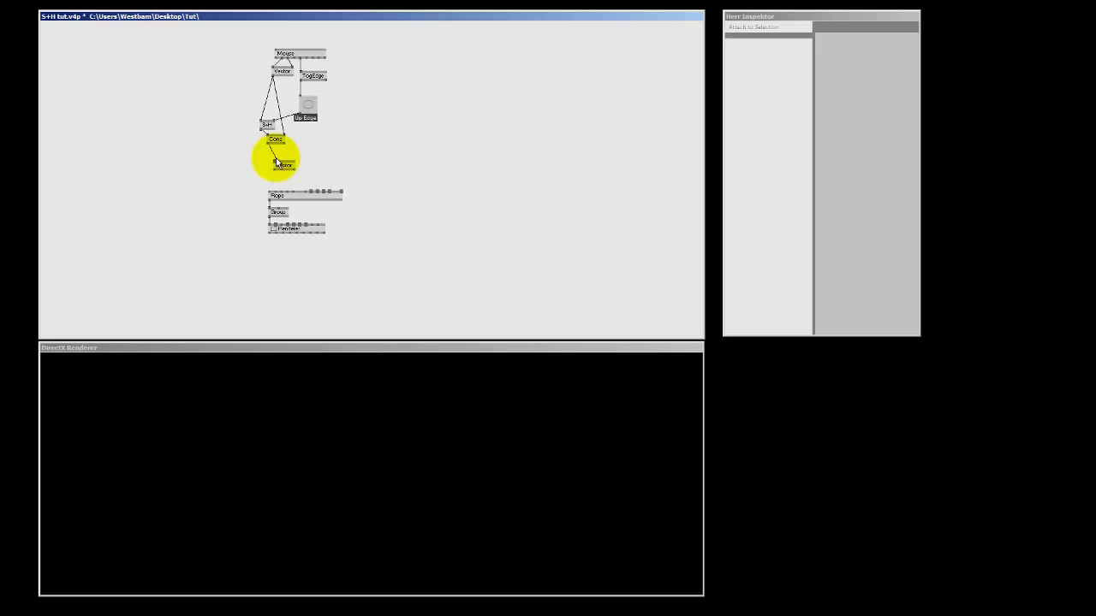
Link the joined positions into the Rope's points pin and drag in the renderer to draw the white line
{"action": "left_click", "coordinate": [284, 164]}
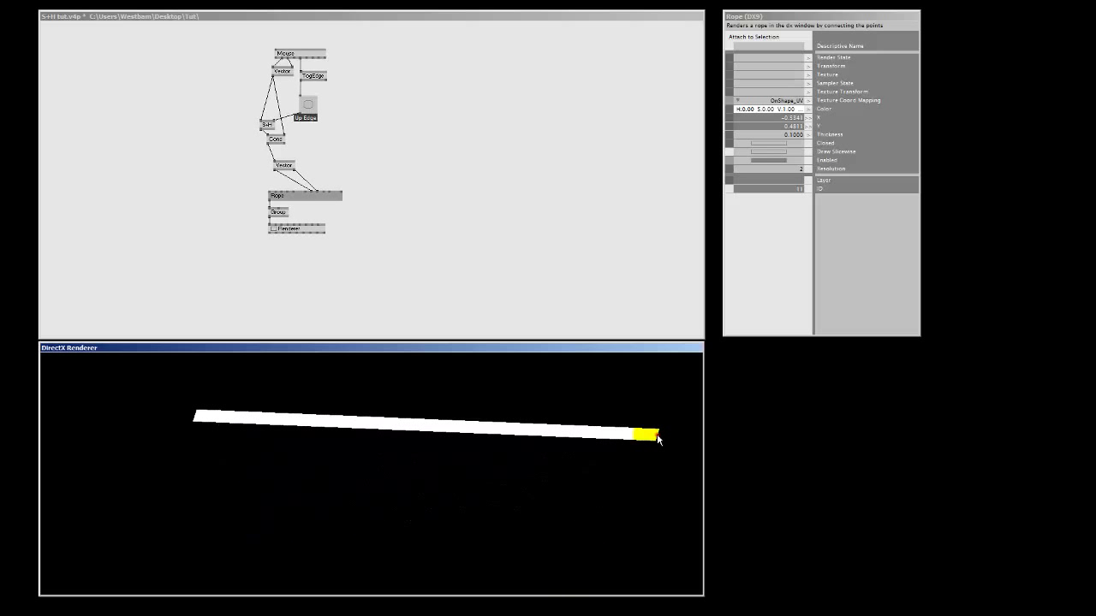
{"action": "left_click_drag", "start_coordinate": [654, 435], "coordinate": [270, 522]}
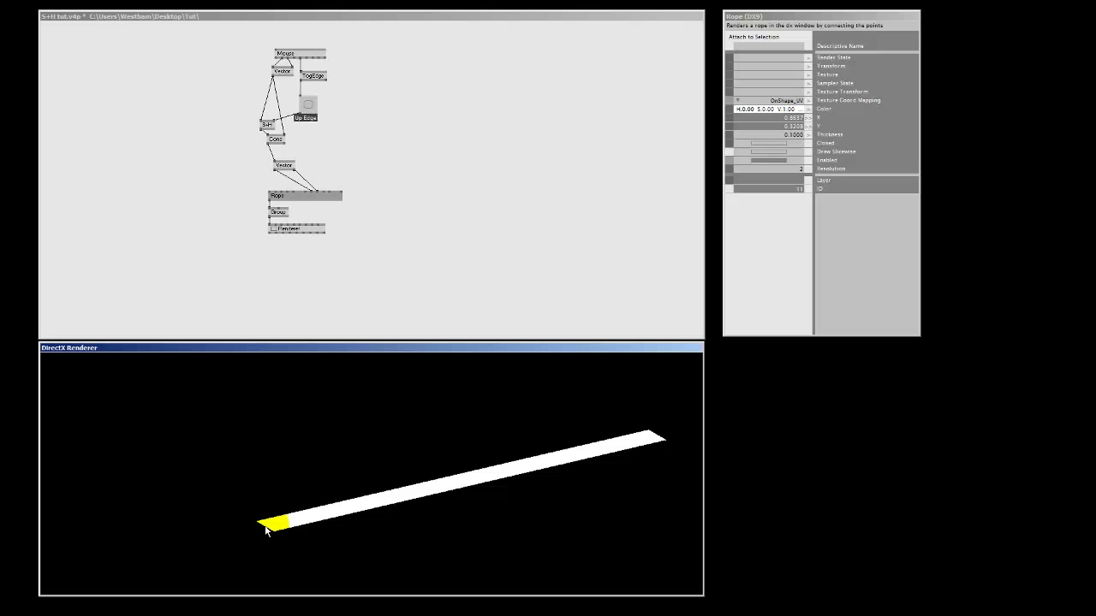